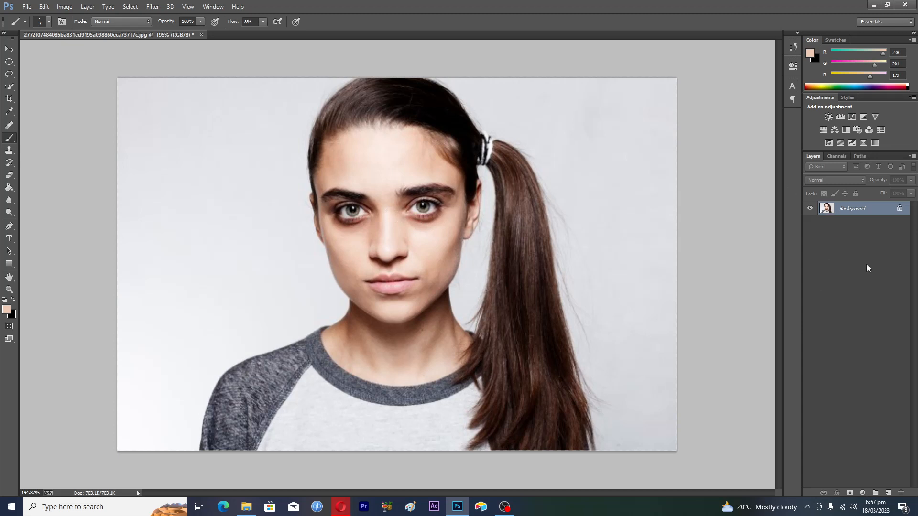
mouse_move(840, 417)
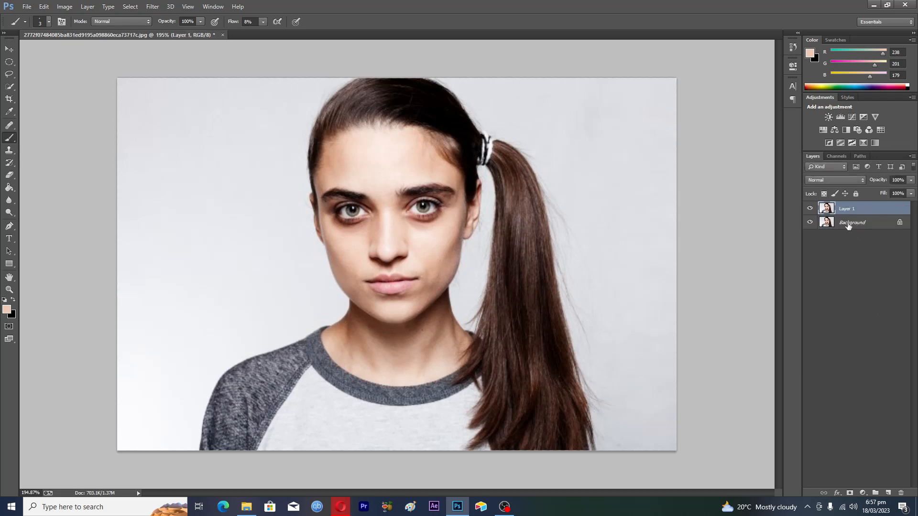
Convert the duplicated portrait Layer 1 into a smart object via Convert for Smart Filters.
click(851, 221)
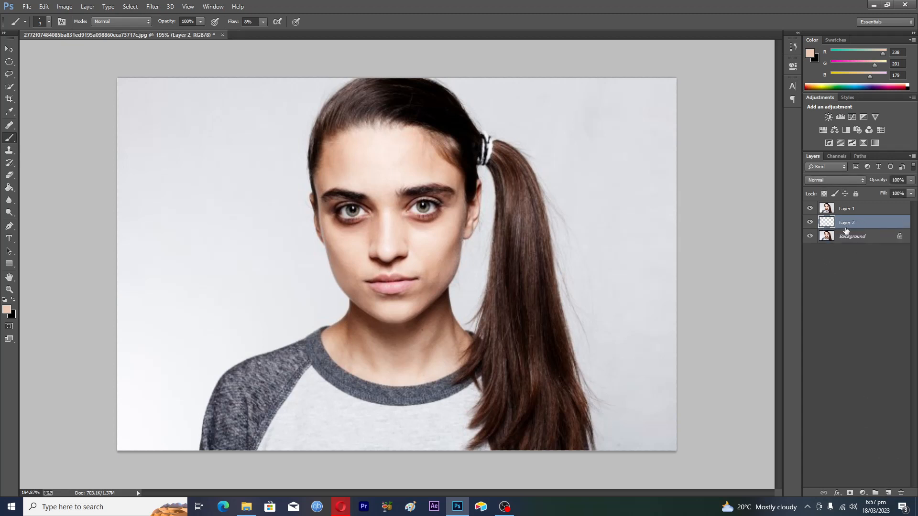
mouse_move(845, 212)
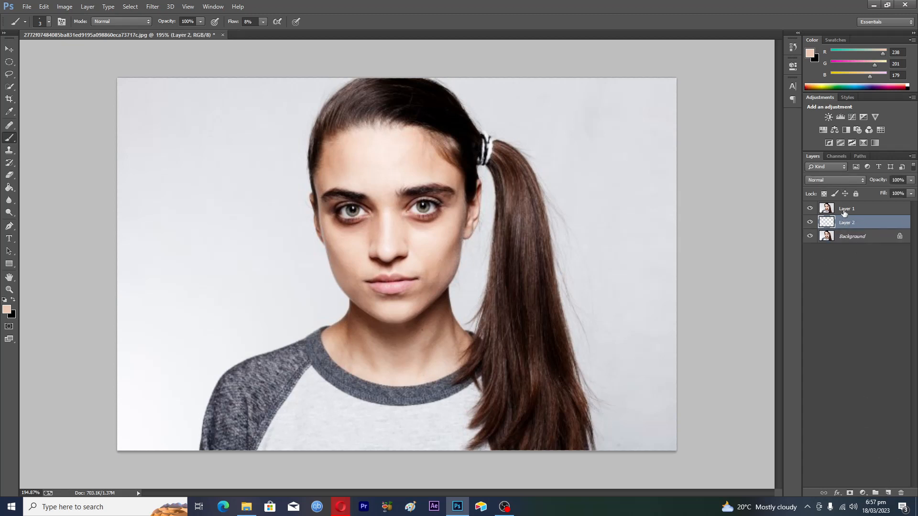
click(846, 208)
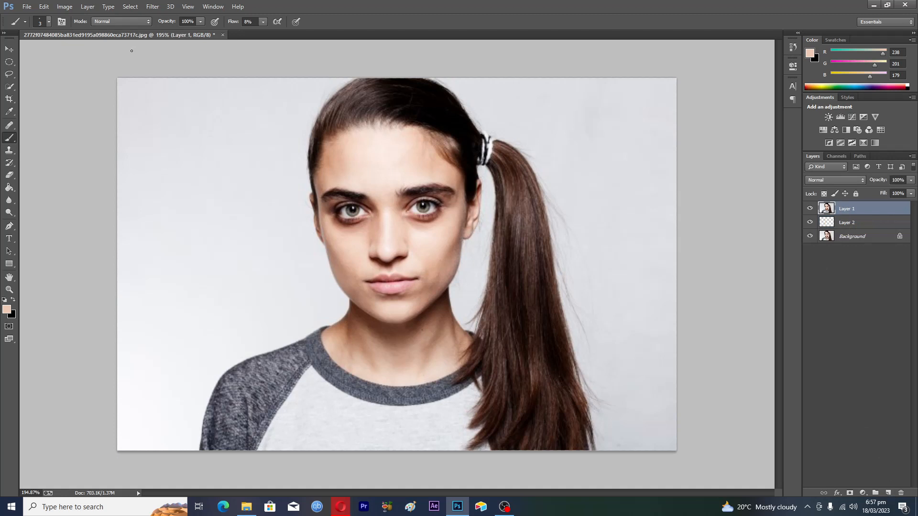
click(152, 7)
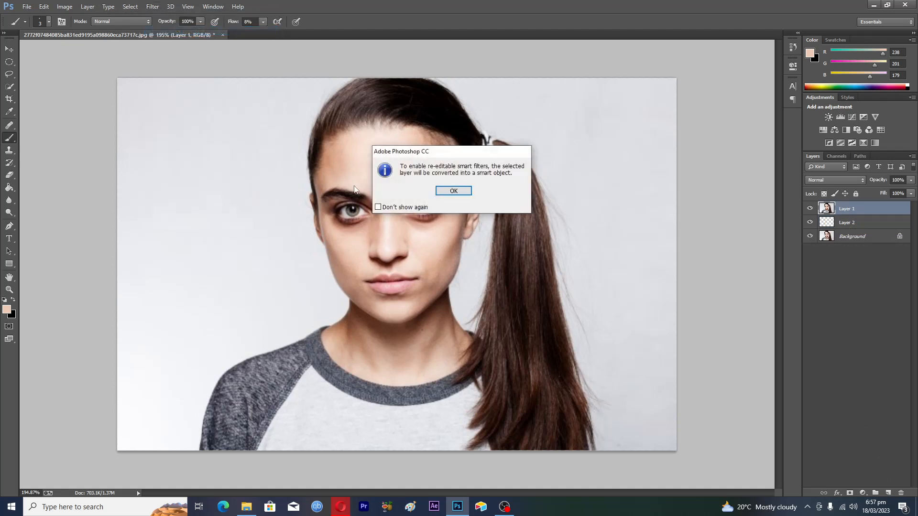
click(453, 191)
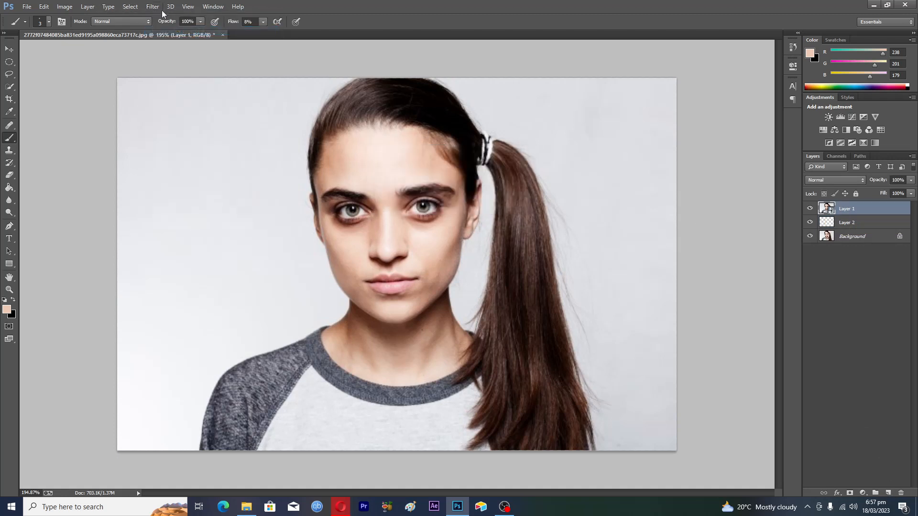
click(152, 7)
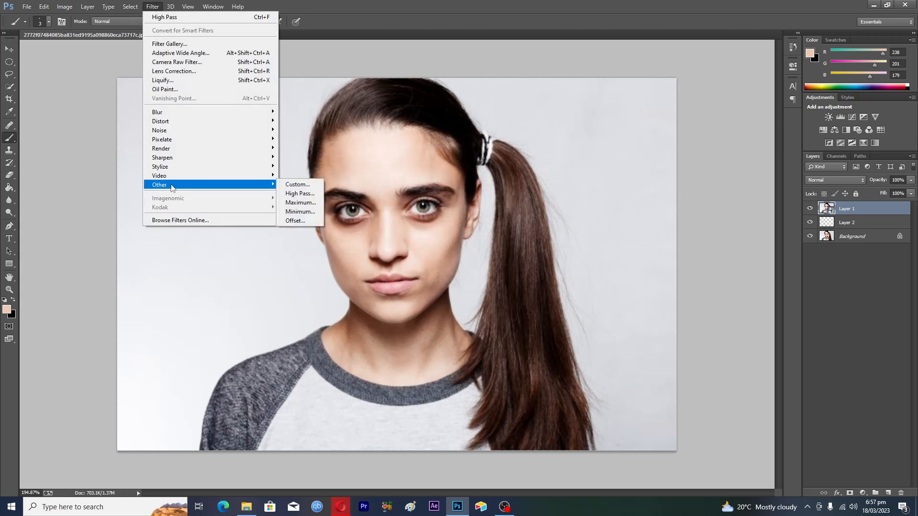
Apply High Pass to the copy, adjusting Radius until facial edge detail shows, and confirm.
click(299, 194)
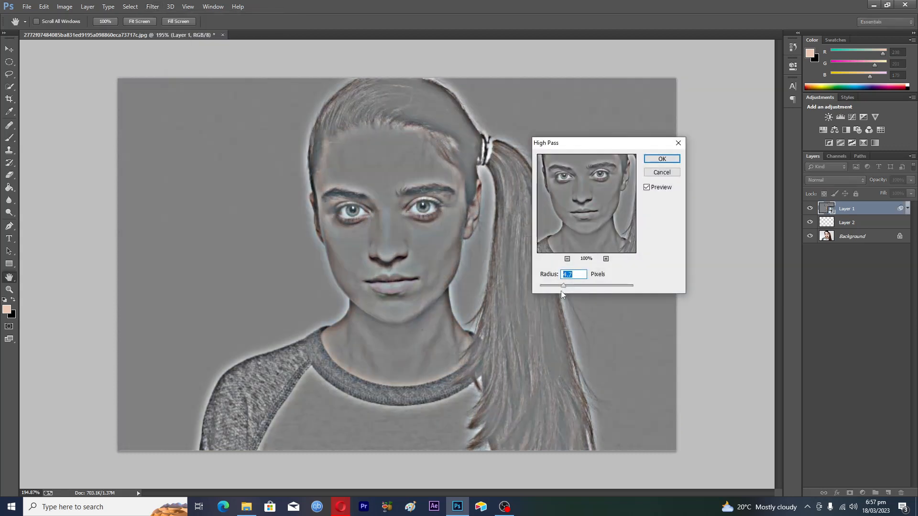
drag(563, 285, 538, 285)
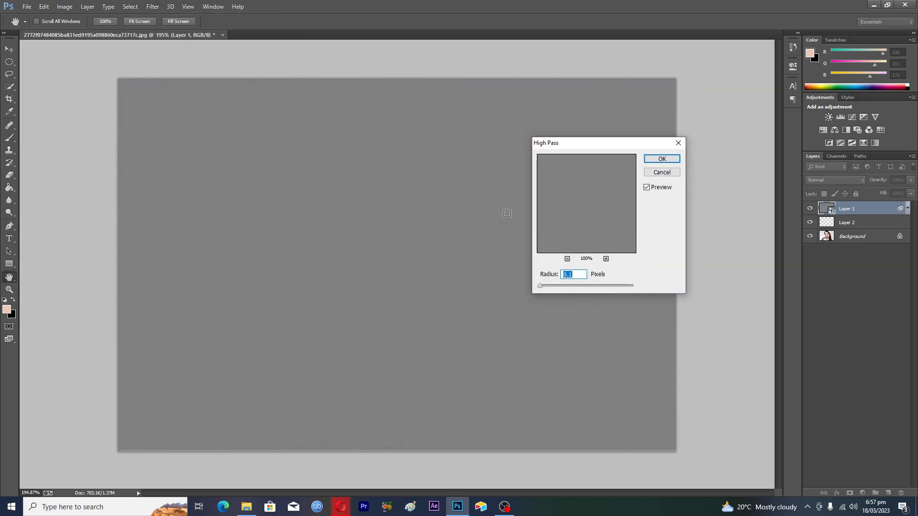
drag(540, 284, 543, 285)
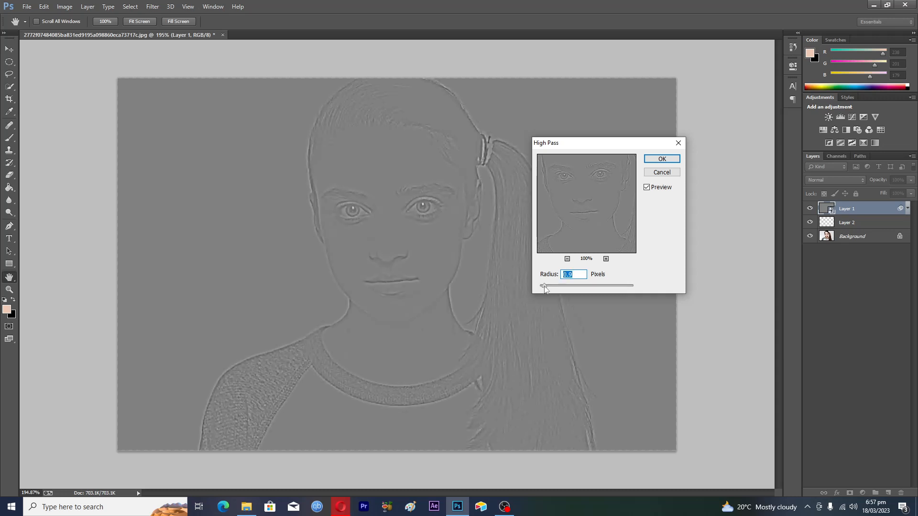
drag(543, 286, 548, 286)
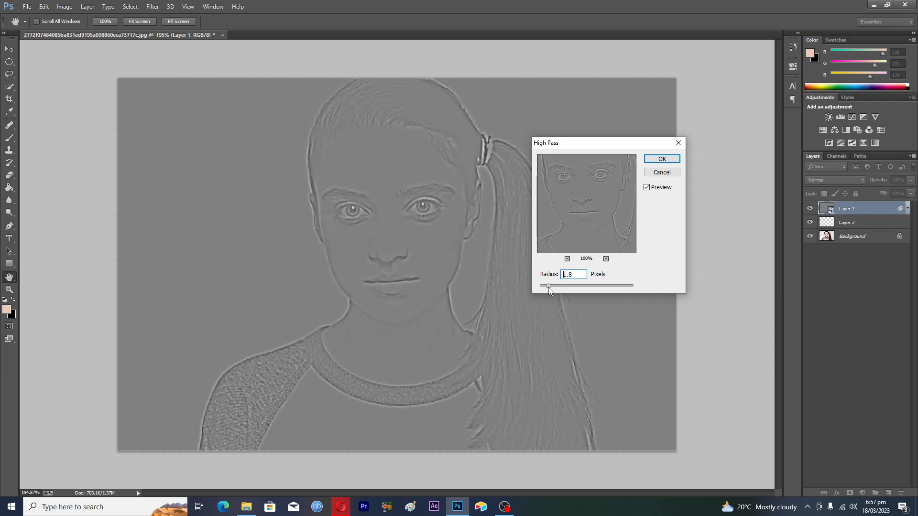
drag(549, 286, 551, 286)
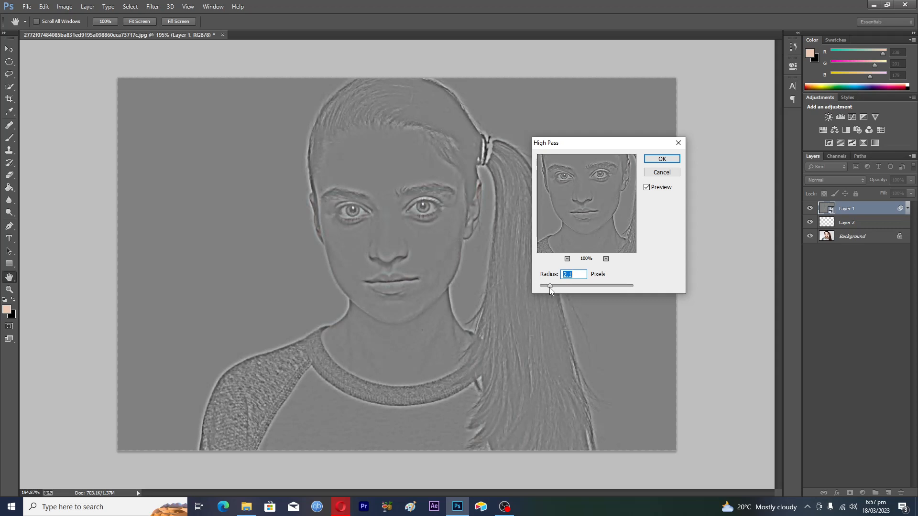
drag(549, 286, 553, 286)
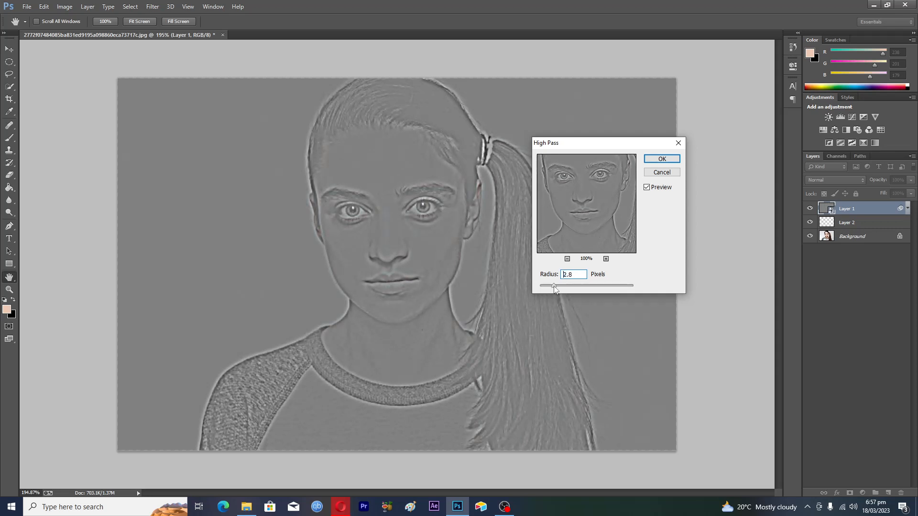
drag(553, 286, 557, 286)
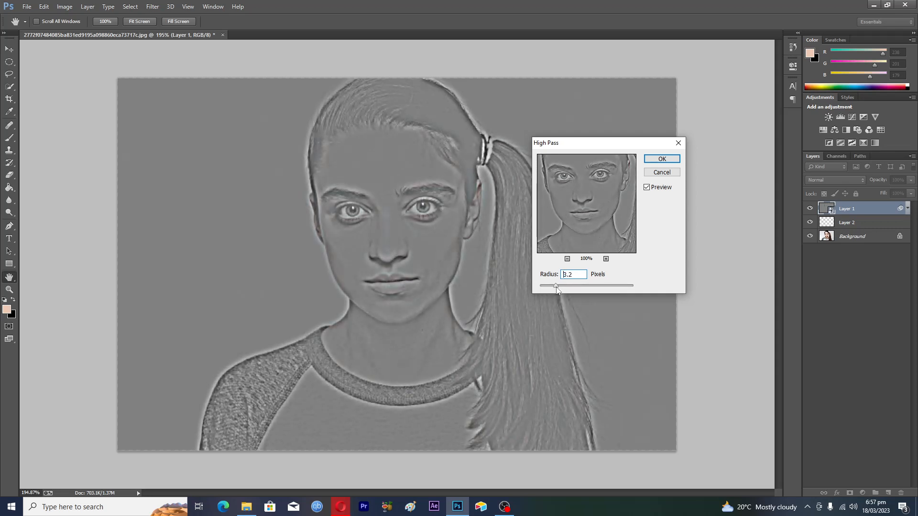
drag(556, 285, 559, 285)
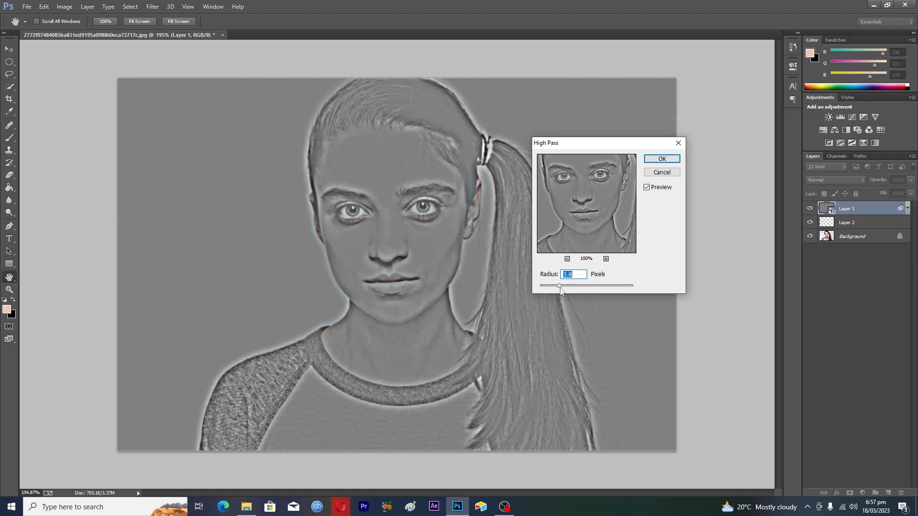
drag(560, 286, 562, 286)
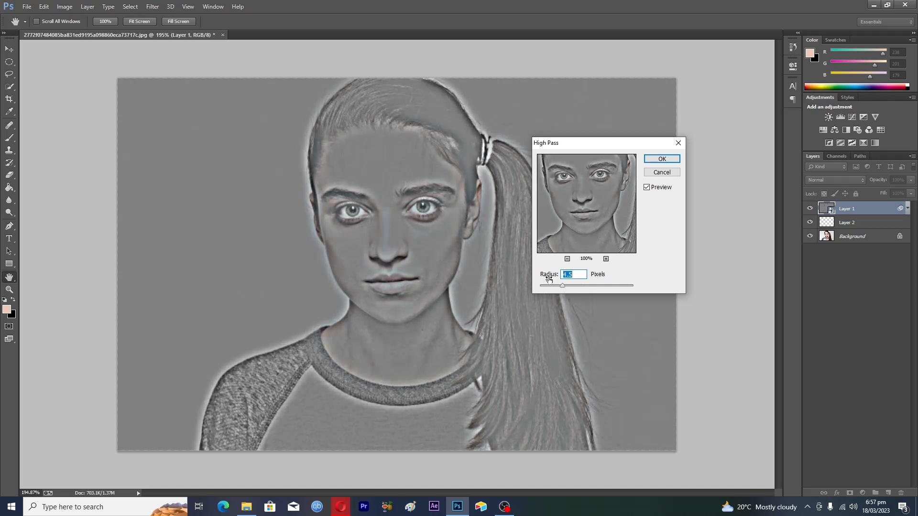
mouse_move(410, 227)
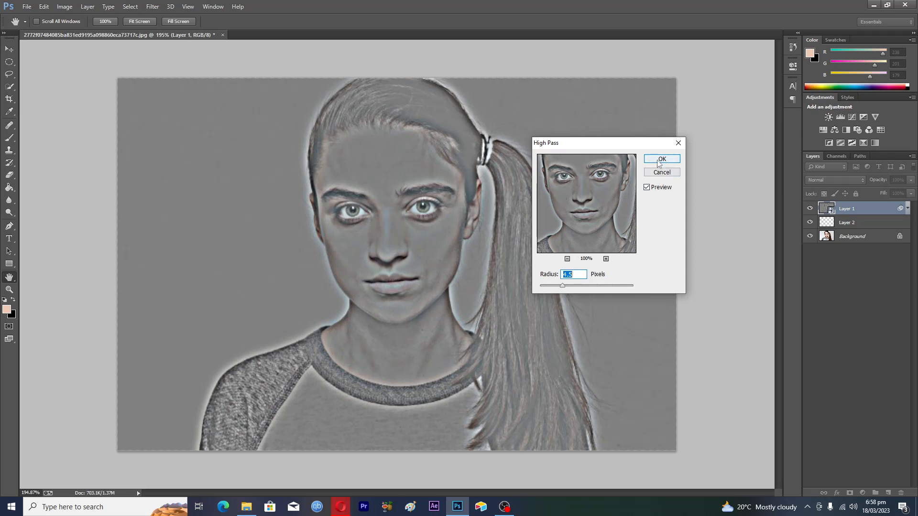
click(661, 159)
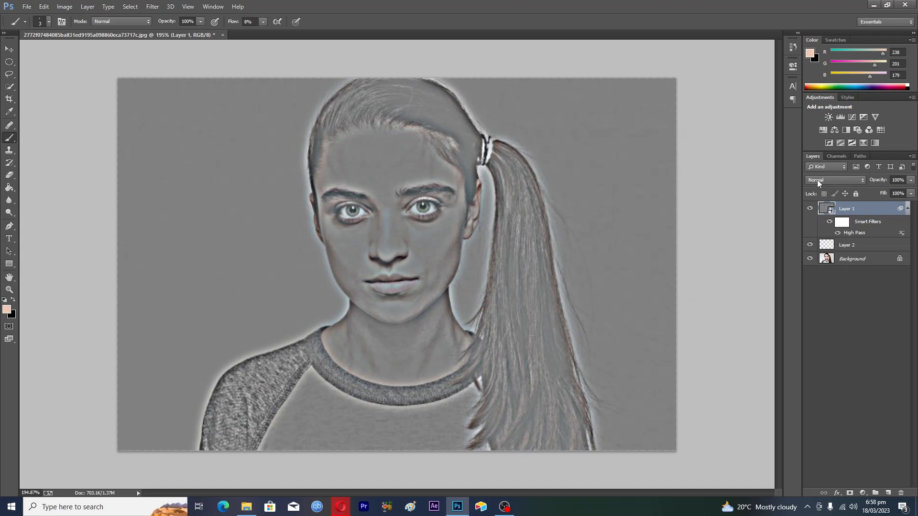
Set the high-pass Layer 1 to Overlay blending and end with the Background layer selected.
click(833, 179)
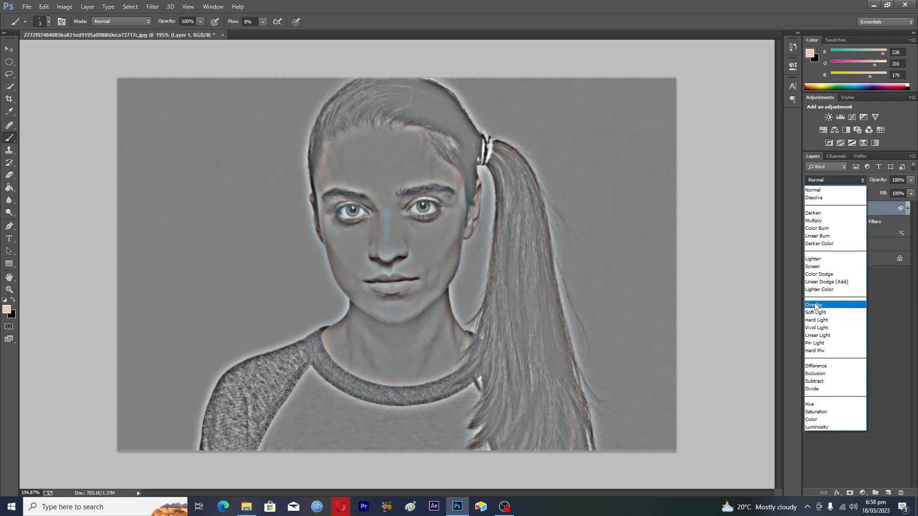
click(815, 304)
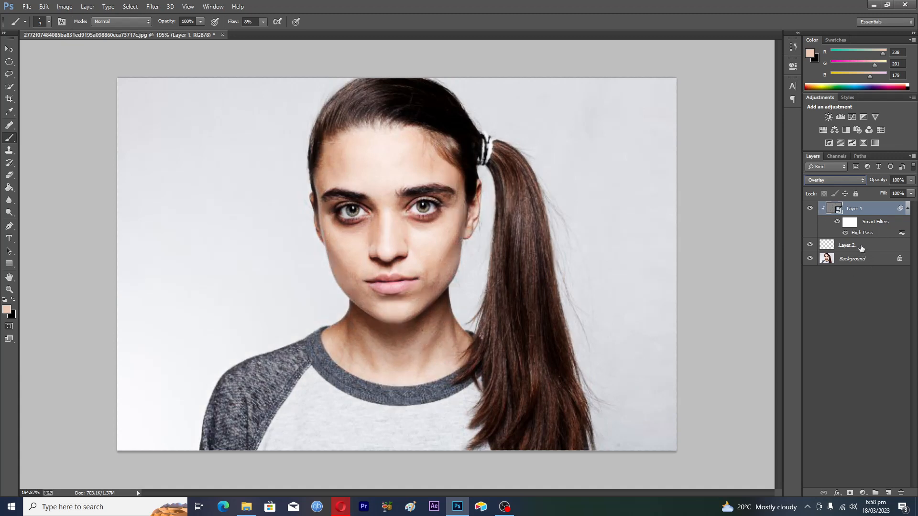
click(847, 245)
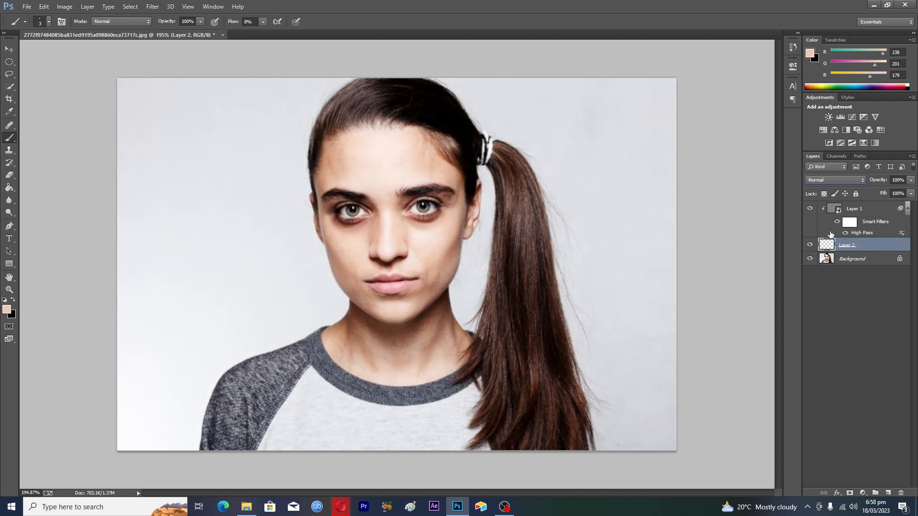
click(855, 209)
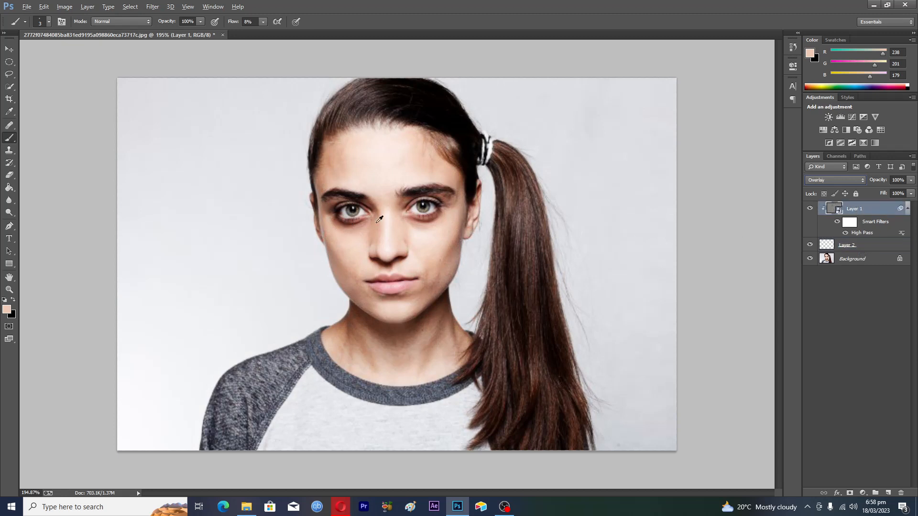
click(852, 258)
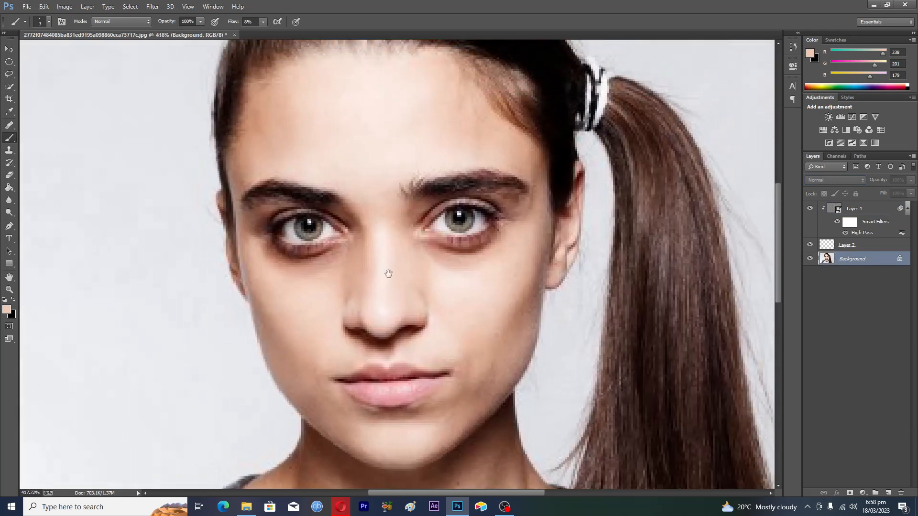
Make the blank Layer 2 between portrait and high-pass copy the active layer.
click(848, 244)
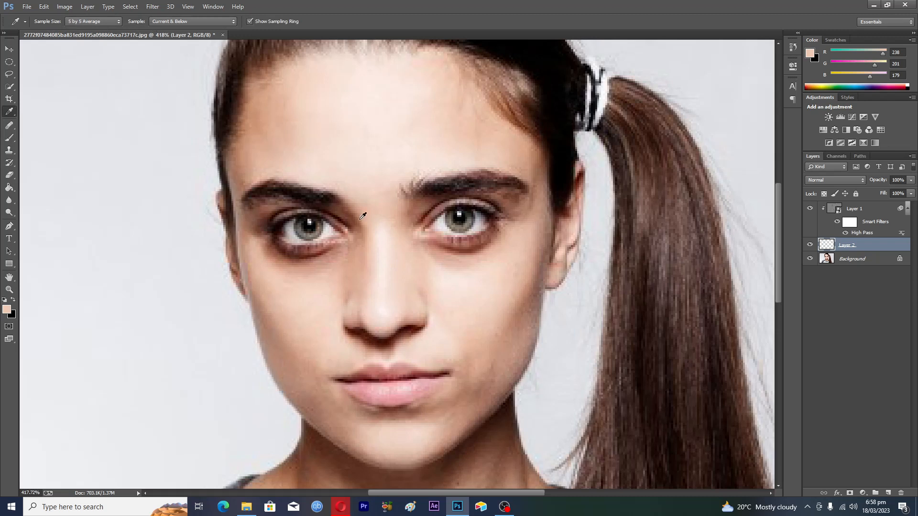
mouse_move(453, 293)
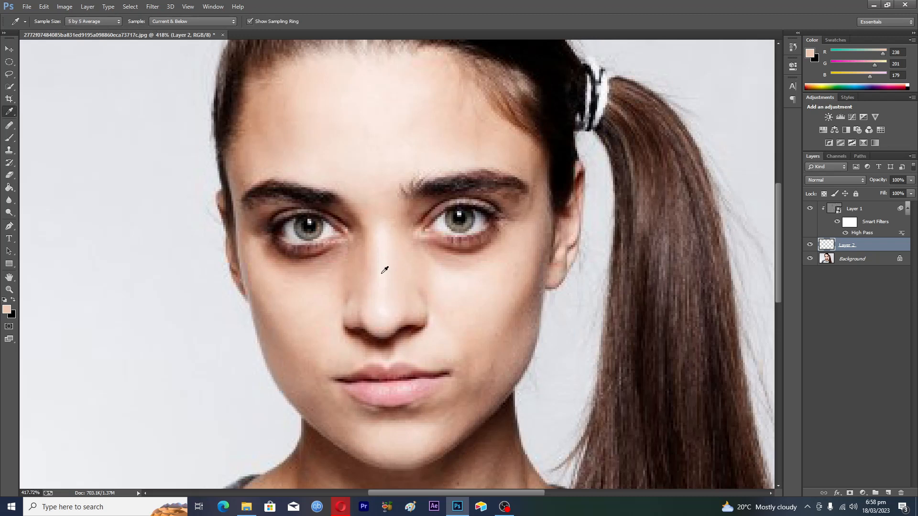
mouse_move(524, 237)
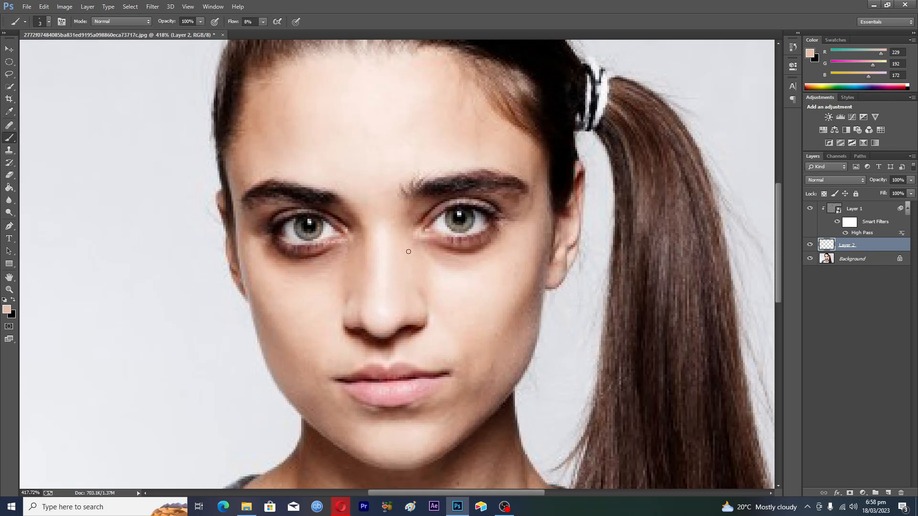
With Flow raised to 12%, brush the sampled skin tone over both dark under-eye areas.
click(50, 22)
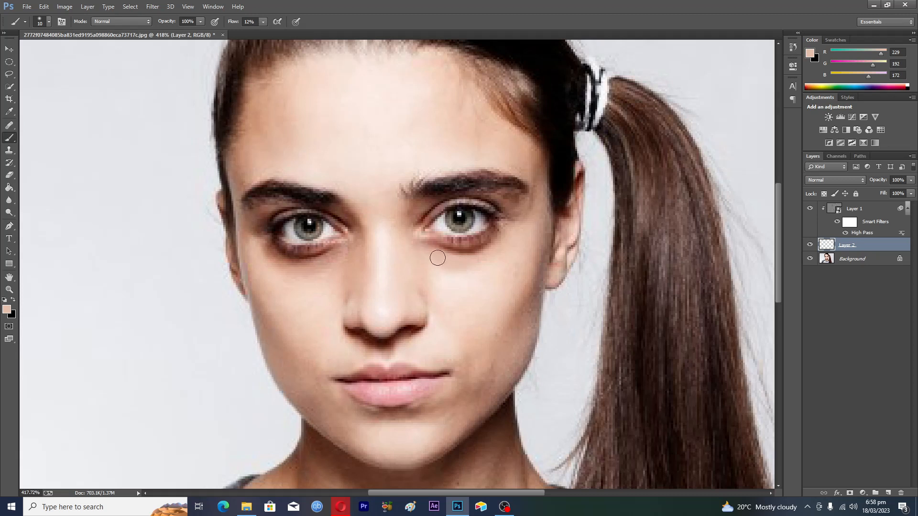
drag(438, 257, 496, 239)
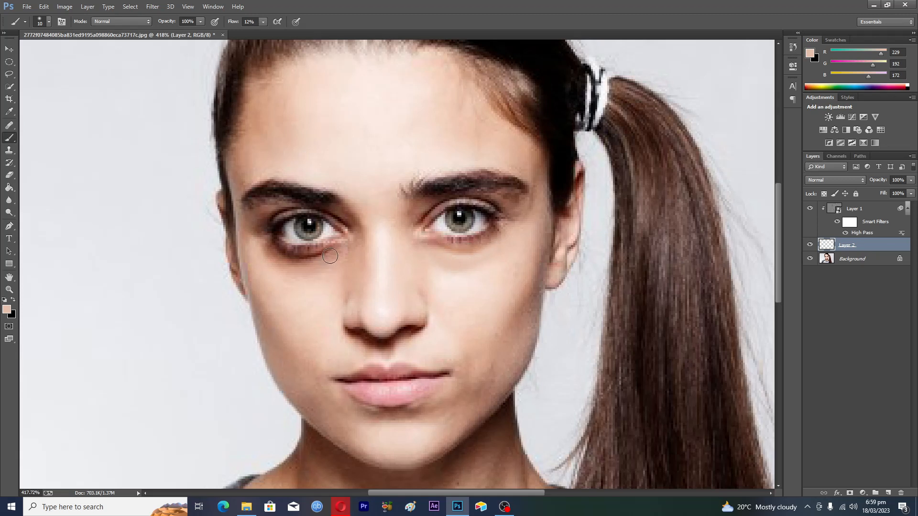
drag(330, 256, 270, 252)
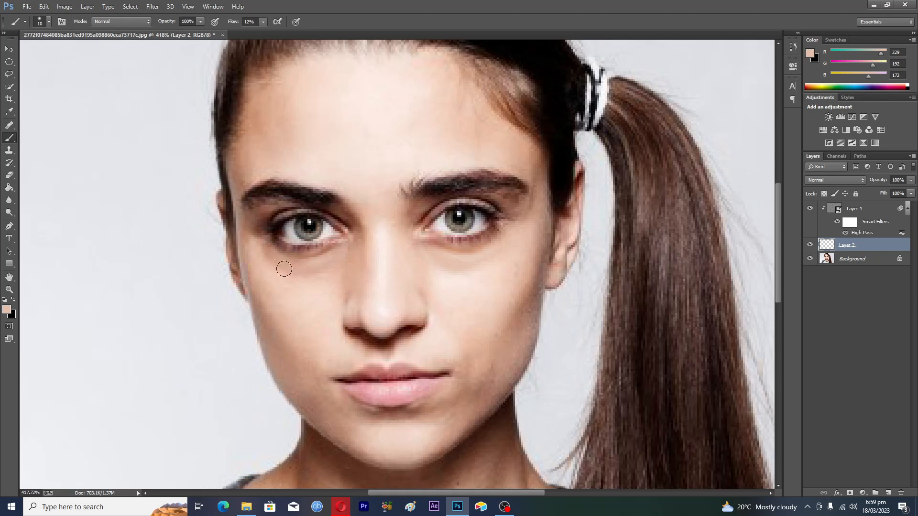
drag(284, 268, 443, 256)
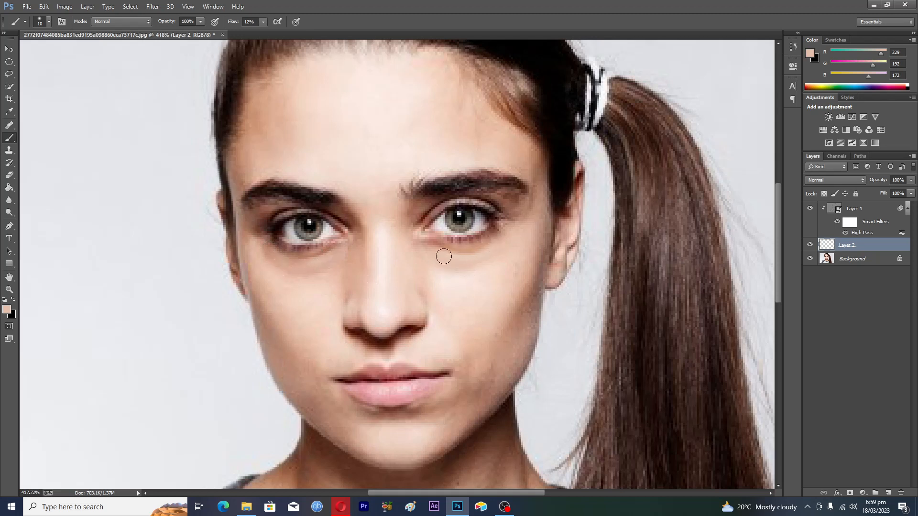
drag(443, 256, 300, 262)
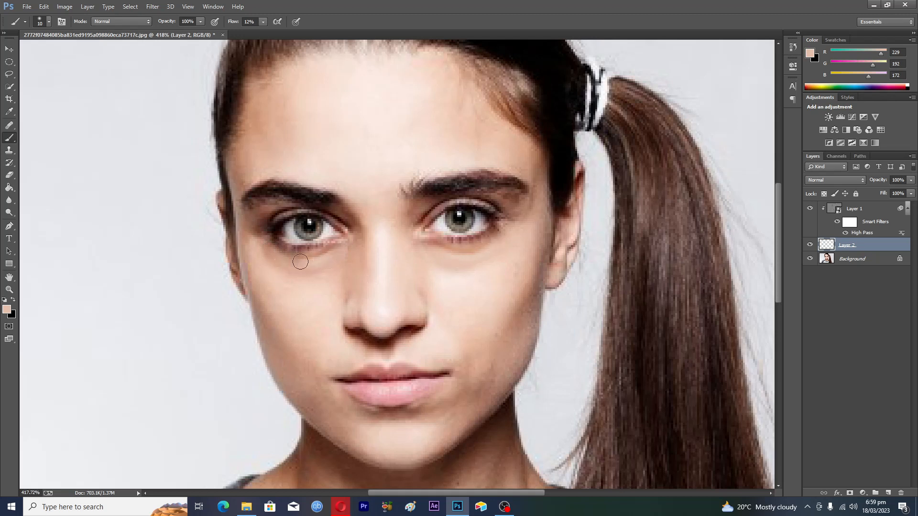